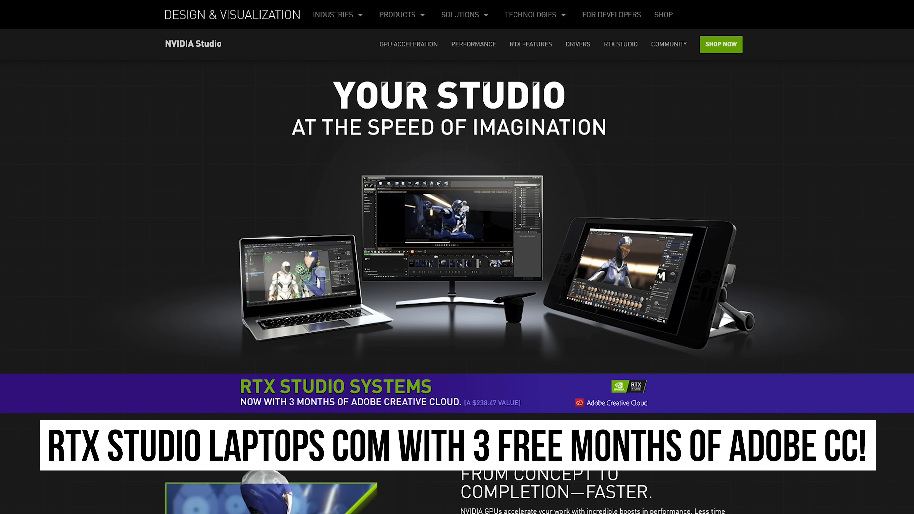
- Scroll the NVIDIA Studio page to the Enhanced Creative Tools section and browse its row of app logos
{"action": "scroll", "scroll_direction": "down", "scroll_amount": 3}
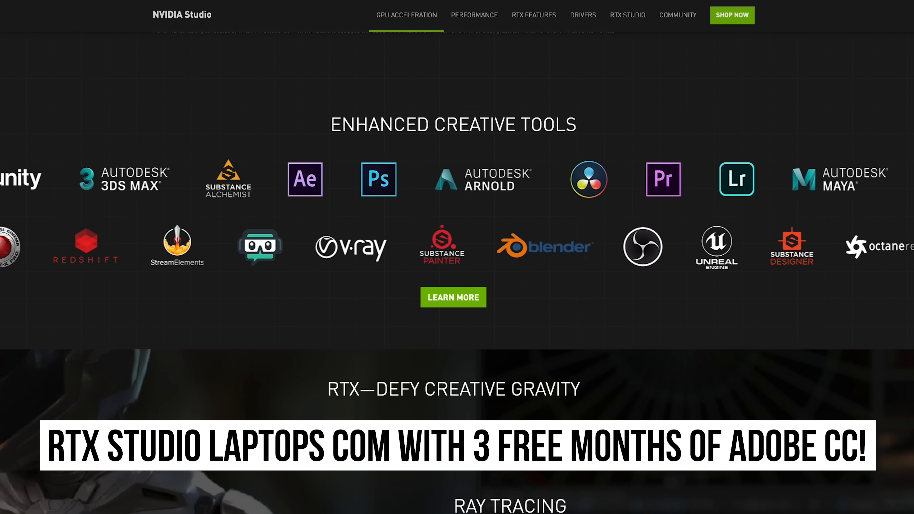
{"action": "scroll", "scroll_direction": "right", "scroll_amount": 3}
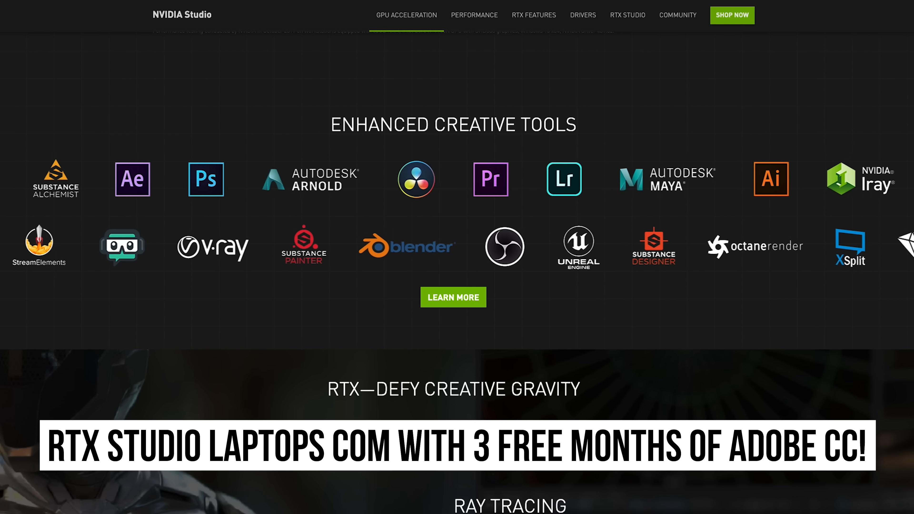
{"action": "scroll", "scroll_direction": "left", "scroll_amount": 3}
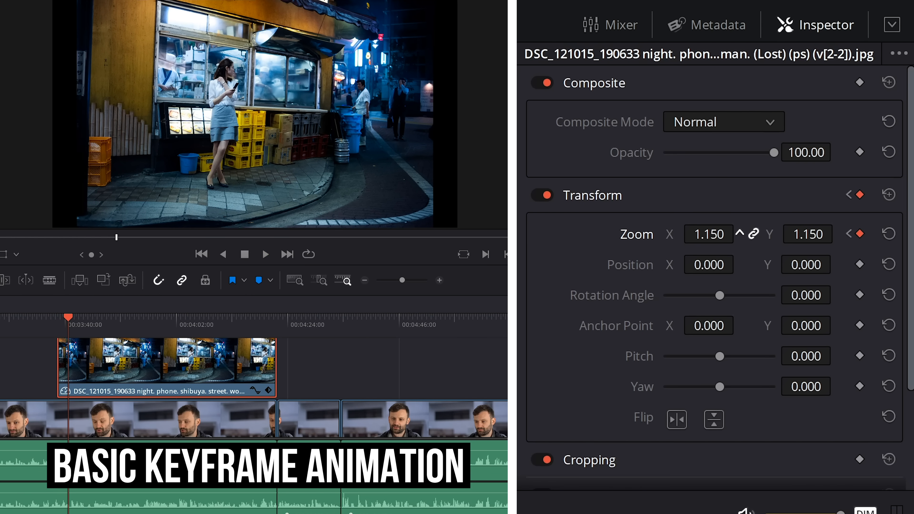
- Keyframe the street photo's Zoom from 1.150 at the start down to 1.022 later in the clip
{"action": "left_click", "coordinate": [708, 234]}
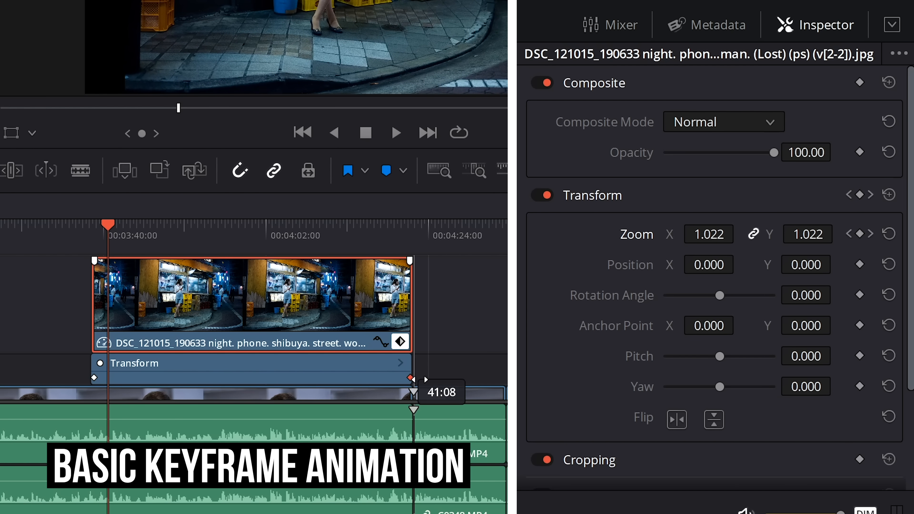
{"action": "left_click", "coordinate": [396, 132]}
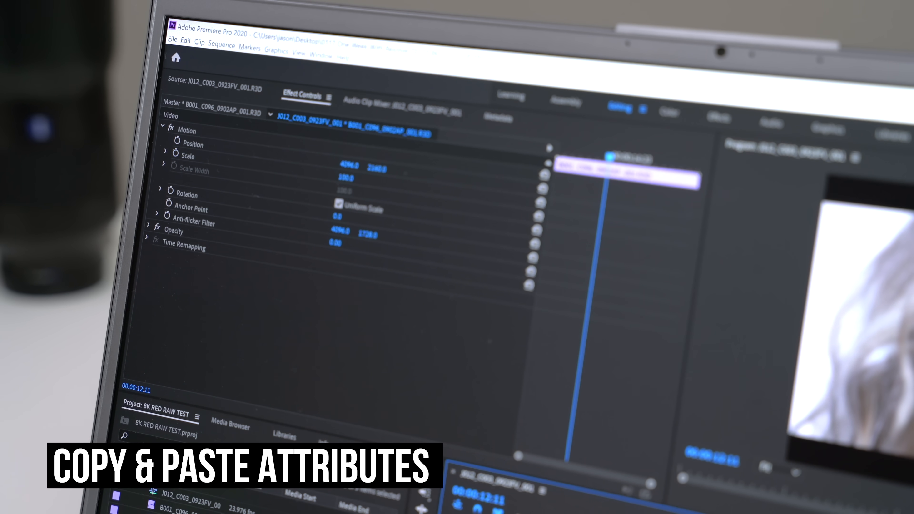
- Paste attributes onto the long exposure photo, ticking Composition Mode, Position and Zoom
{"action": "right_click", "coordinate": [186, 129]}
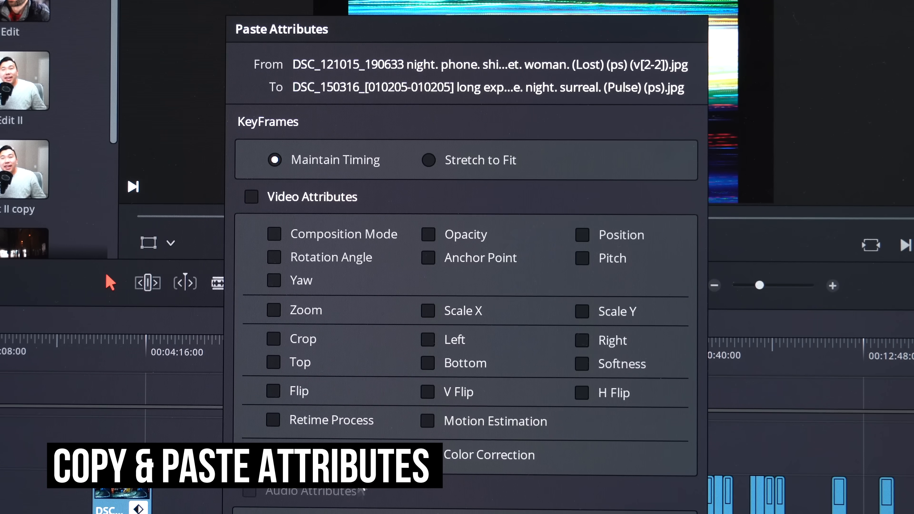
{"action": "left_click", "coordinate": [252, 197]}
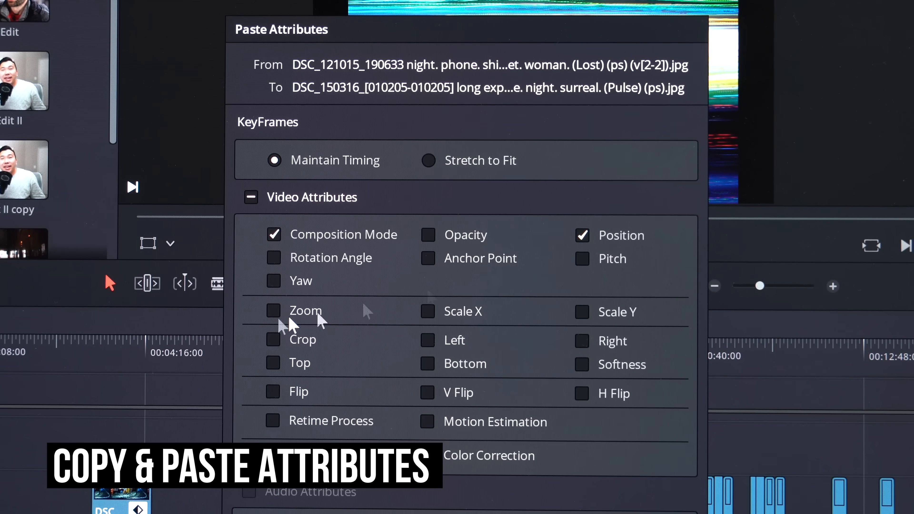
{"action": "left_click", "coordinate": [273, 310]}
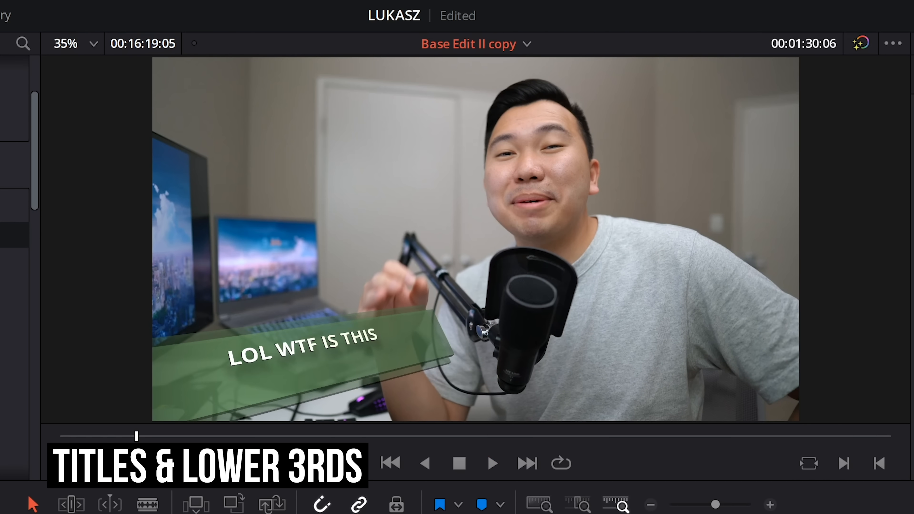
- Edit the Draw On Corners title's Top Text to read 'I like this better than premiere'
{"action": "left_click", "coordinate": [492, 462]}
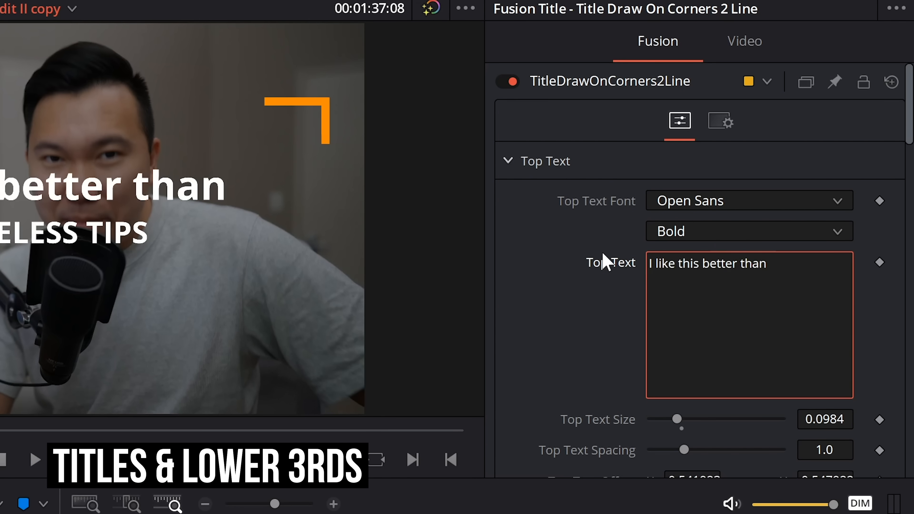
{"action": "type", "text": "premiere"}
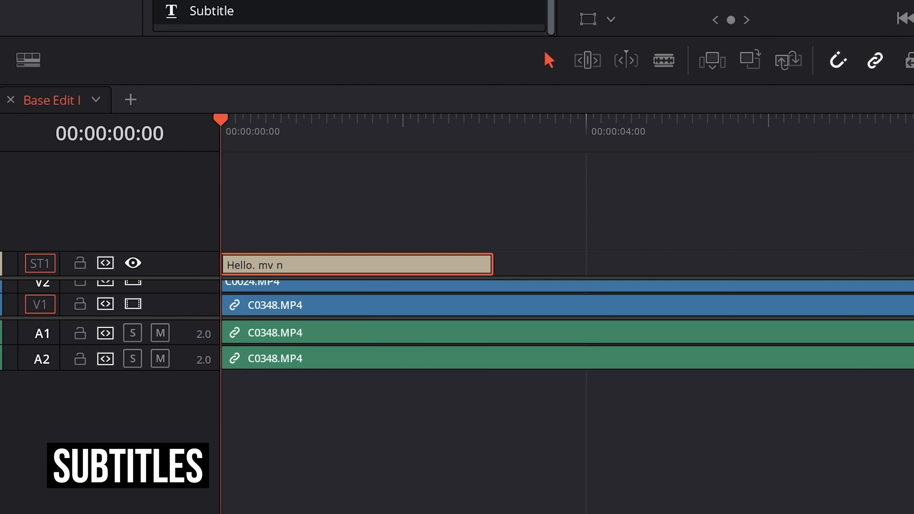
- Caption 'name is Lukasz Palka.' then add a second caption ending '...years!' on the subtitle track
{"action": "type", "text": "name is Lukasz Palka."}
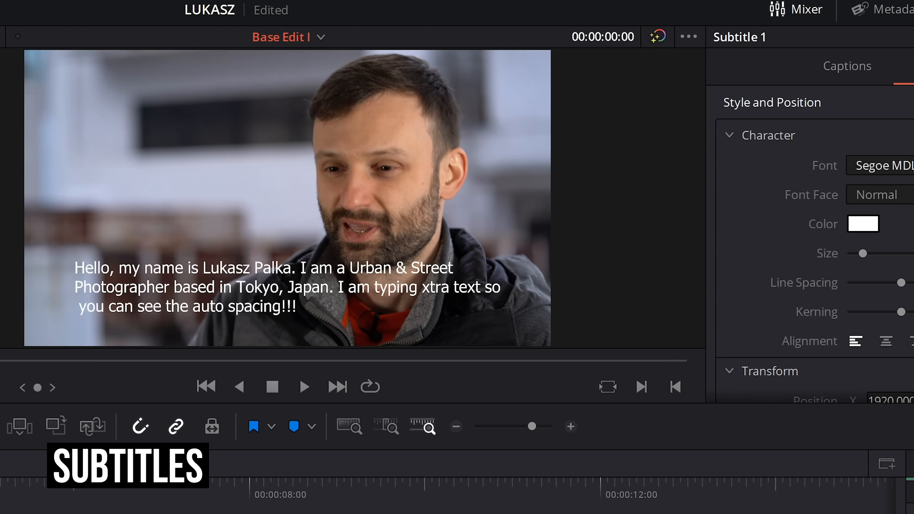
{"action": "left_click", "coordinate": [303, 387]}
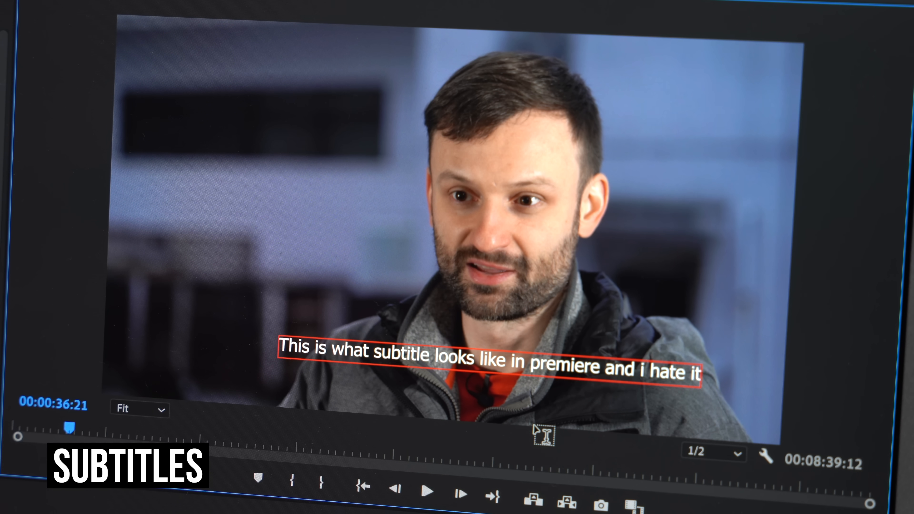
{"action": "type", "text": ". look at th just"}
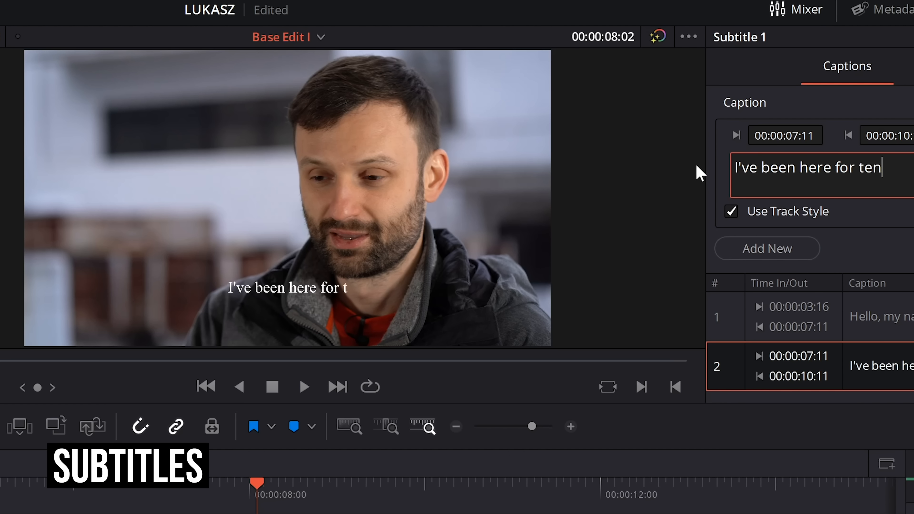
{"action": "type", "text": "years!"}
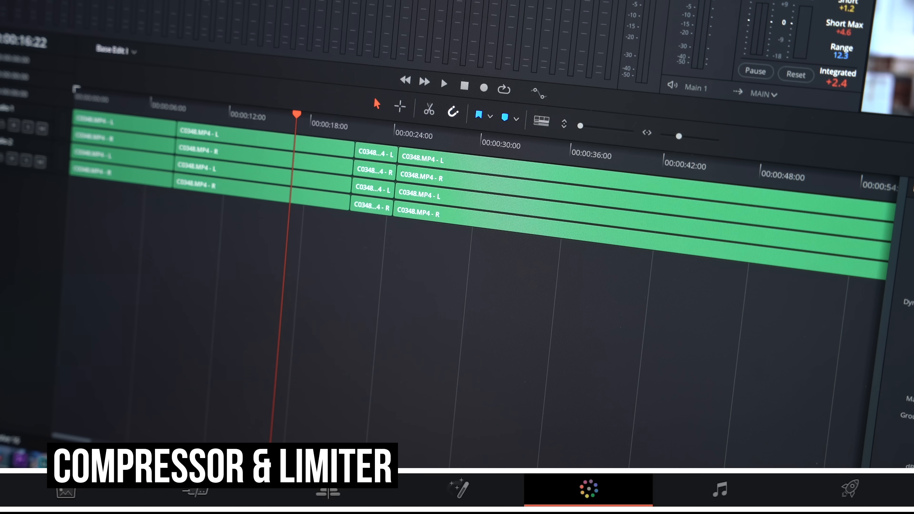
{"action": "left_click", "coordinate": [718, 489]}
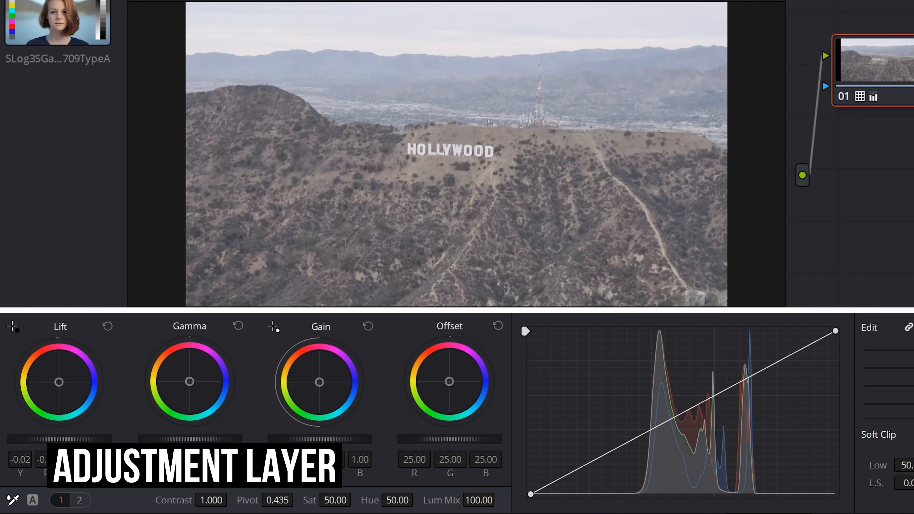
- Switch the primaries to page 2 to reach the Shadows control for the Hollywood sign grade
{"action": "left_click", "coordinate": [78, 501]}
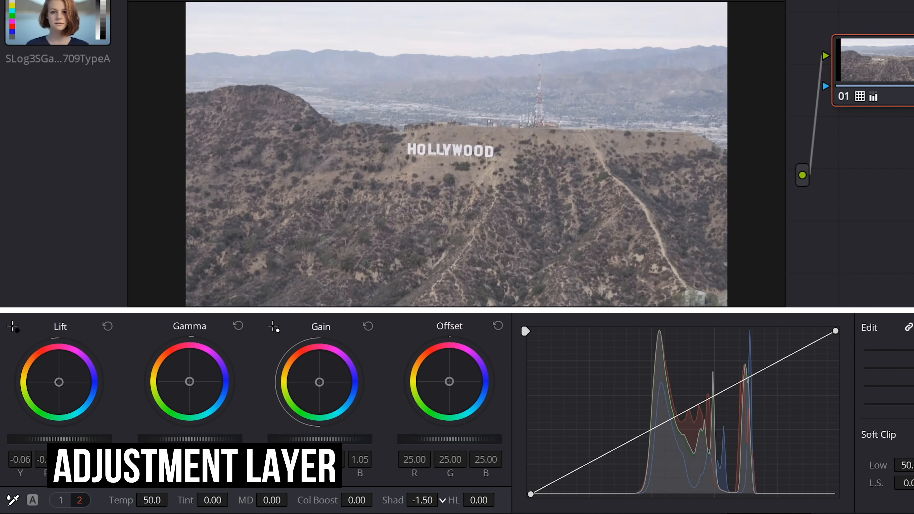
{"action": "left_click", "coordinate": [60, 500]}
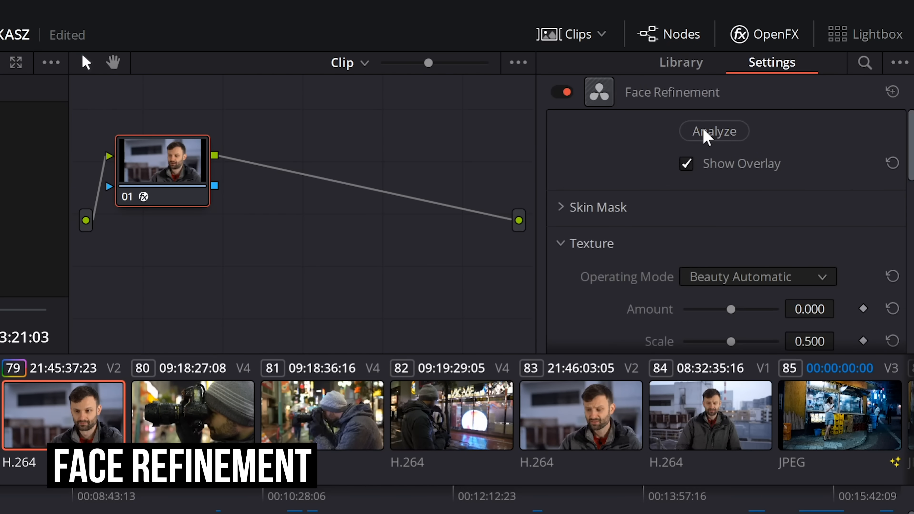
- Analyze the speaker's face, then scroll to the Midtone, Color Boost and Shine Removal sliders
{"action": "left_click", "coordinate": [713, 131]}
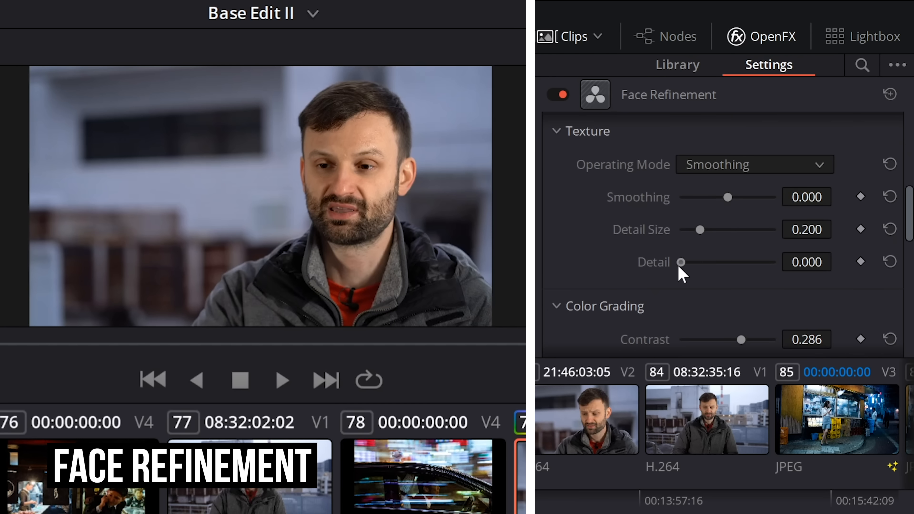
{"action": "scroll", "scroll_direction": "down", "scroll_amount": 3}
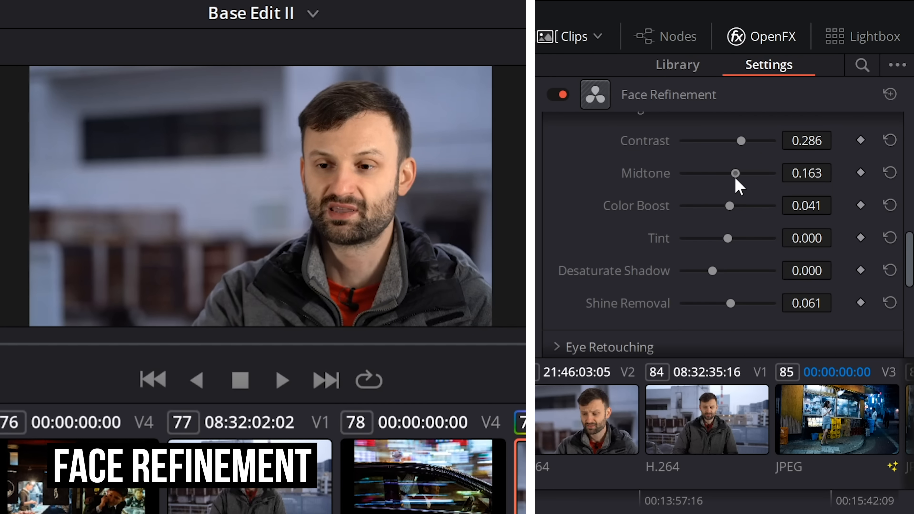
{"action": "scroll", "scroll_direction": "down", "scroll_amount": 3}
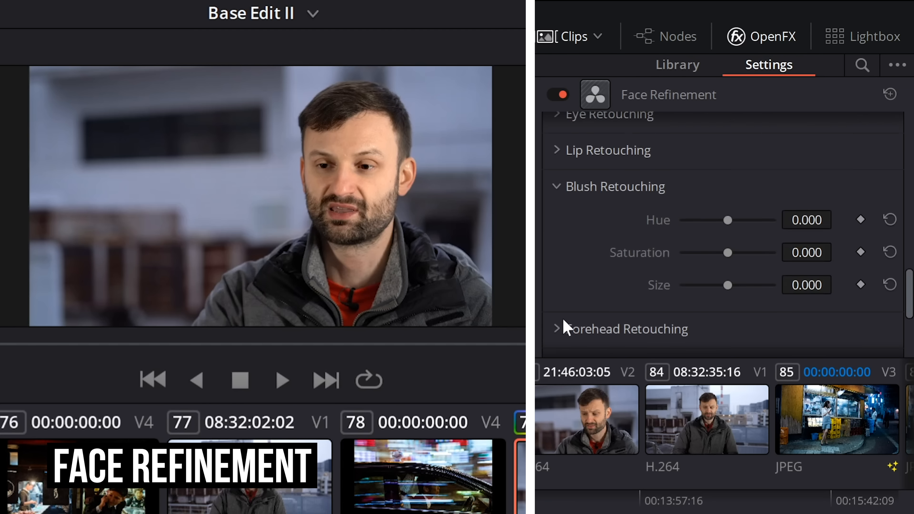
{"action": "scroll", "scroll_direction": "down", "scroll_amount": 3}
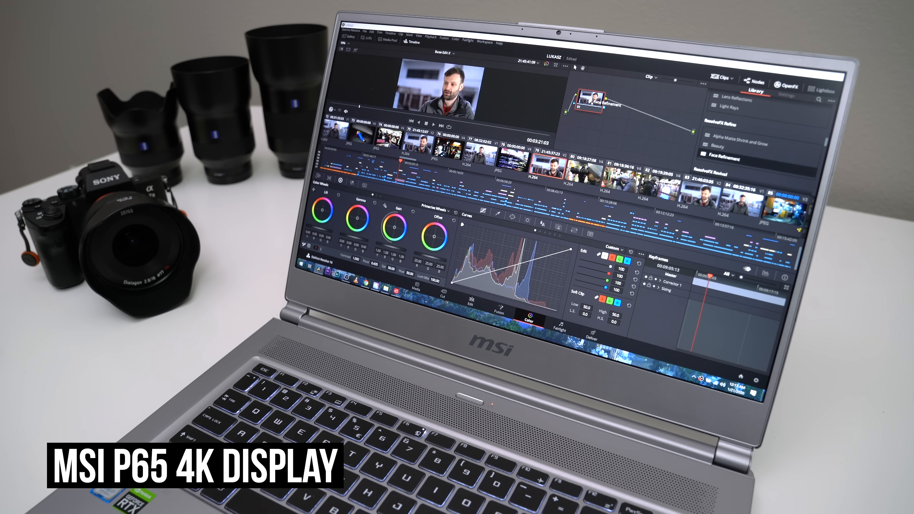
{"action": "left_click", "coordinate": [785, 91]}
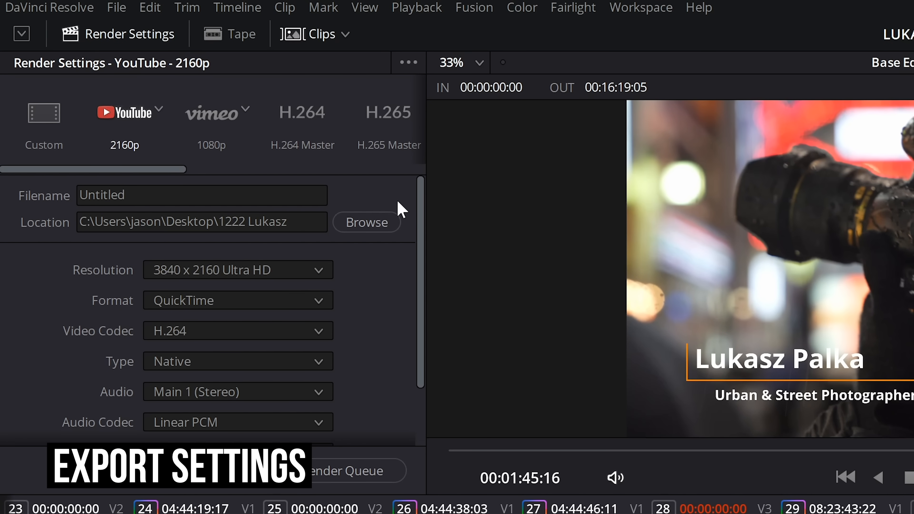
{"action": "mouse_move", "coordinate": [414, 207]}
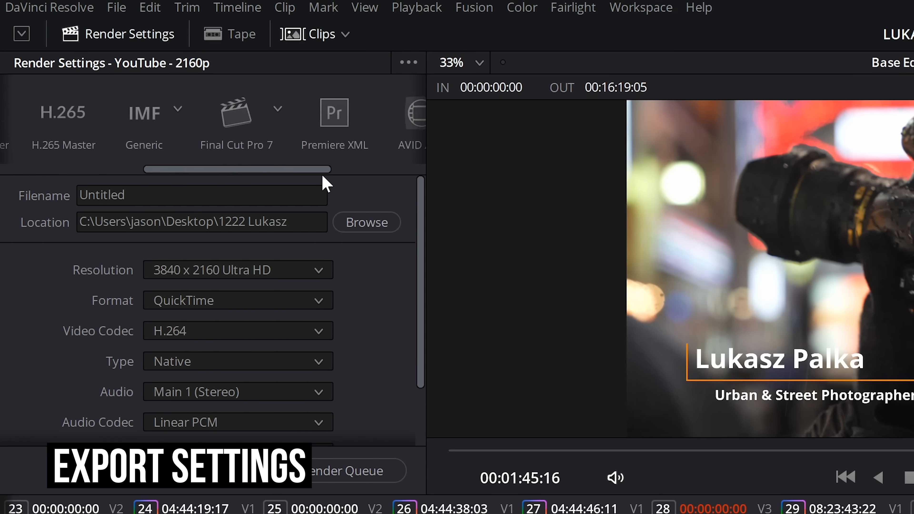
- Choose the H.264 Master render preset and name the export 'TOKYO'
{"action": "left_click", "coordinate": [154, 123]}
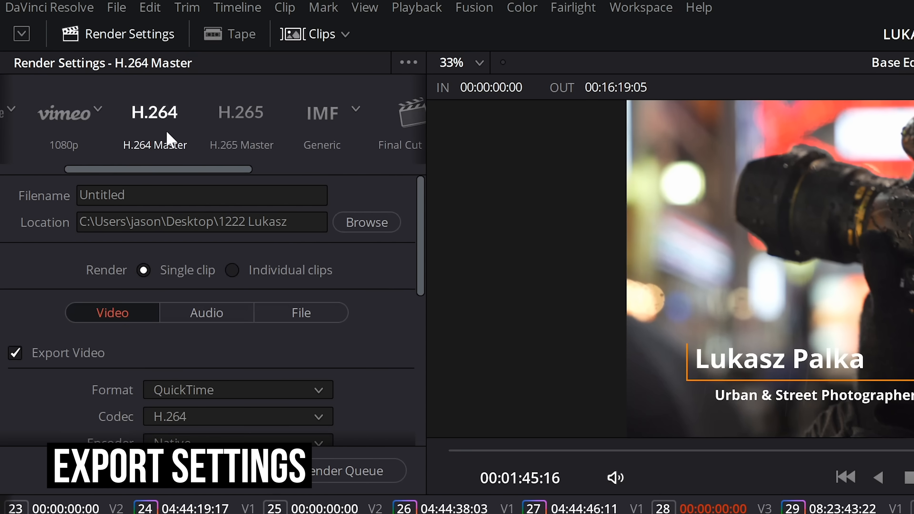
{"action": "type", "text": "TOKYO"}
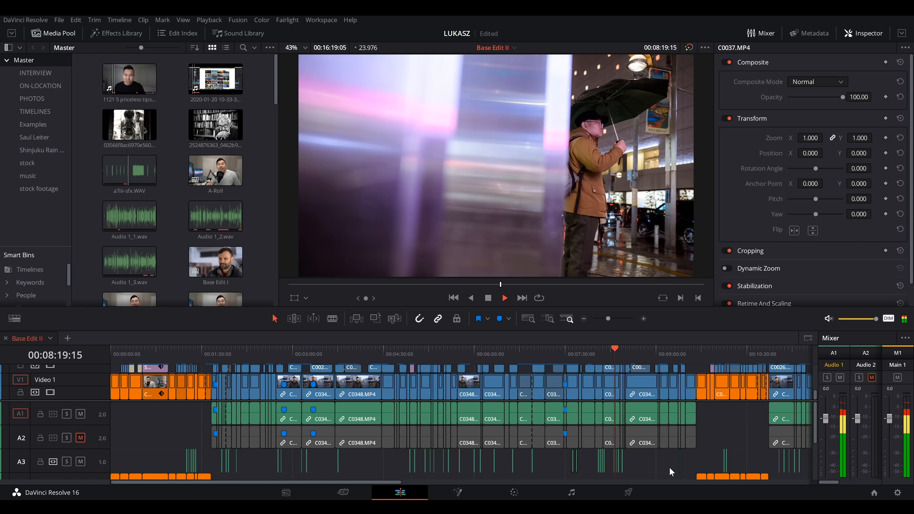
{"action": "left_click", "coordinate": [504, 298]}
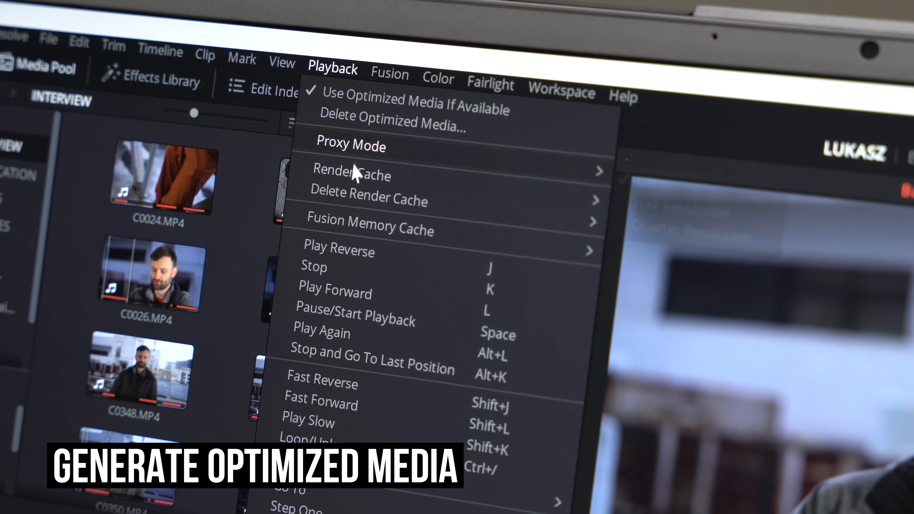
{"action": "mouse_move", "coordinate": [350, 175]}
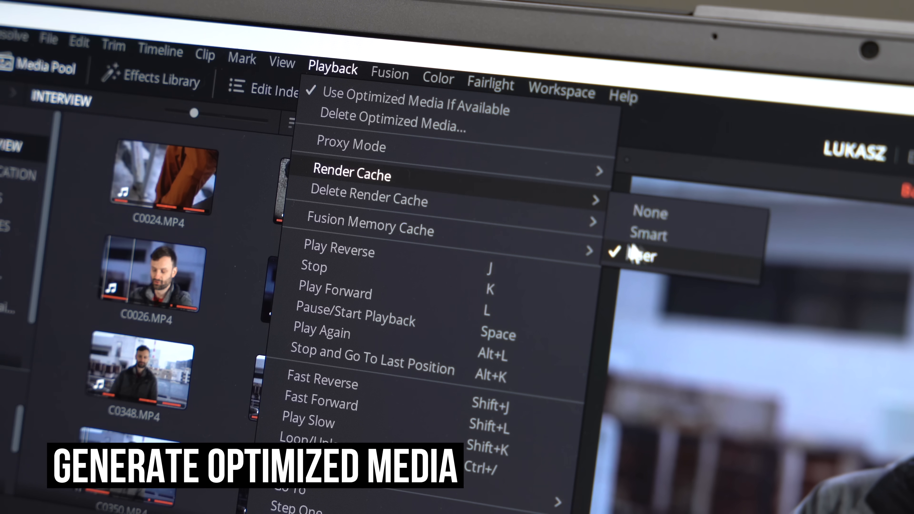
{"action": "mouse_move", "coordinate": [635, 259]}
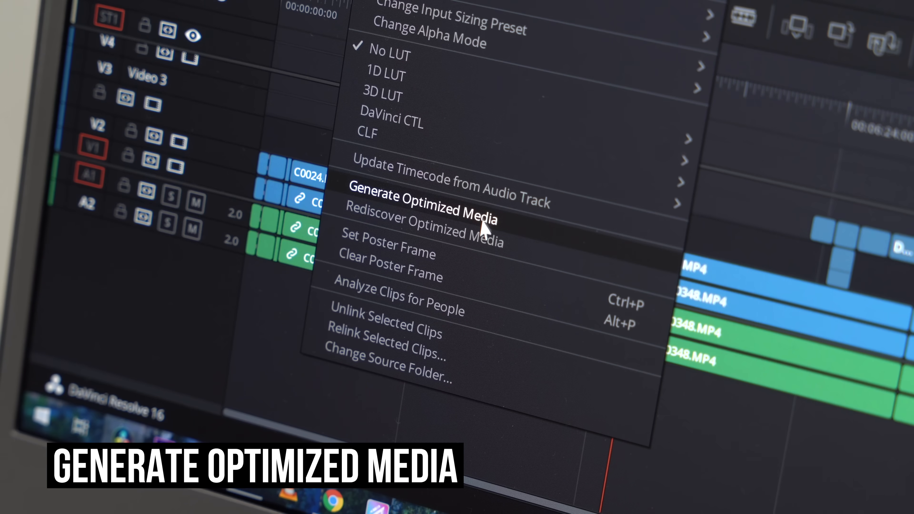
- Generate Optimized Media for the timeline's clips
{"action": "left_click", "coordinate": [420, 195]}
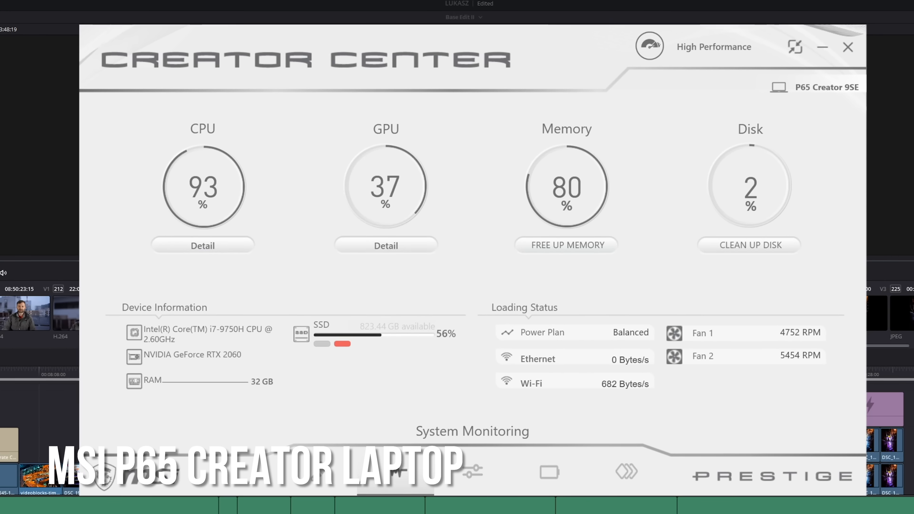
- Bring up MSI Creator Center's System Monitoring dashboard of CPU, GPU, memory and disk usage
{"action": "left_click", "coordinate": [847, 47]}
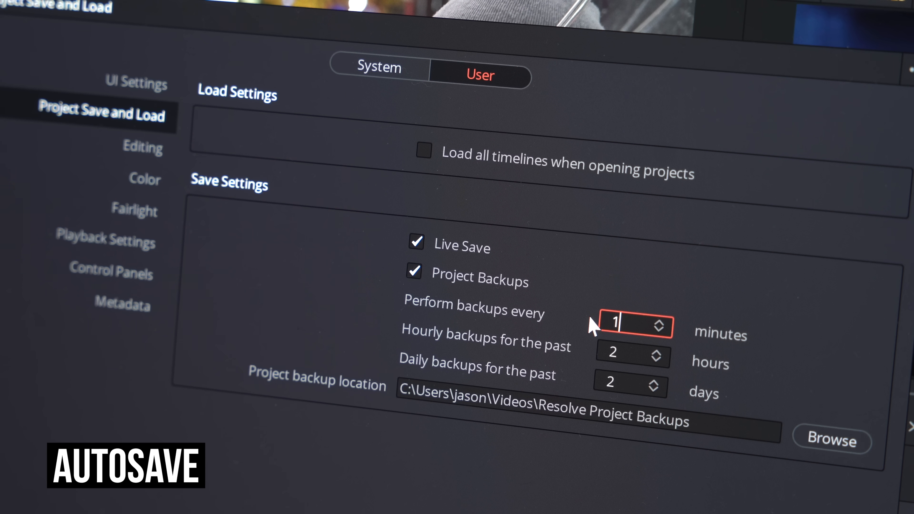
- Set project backups to run every 10 minutes in Project Save and Load preferences
{"action": "type", "text": "10"}
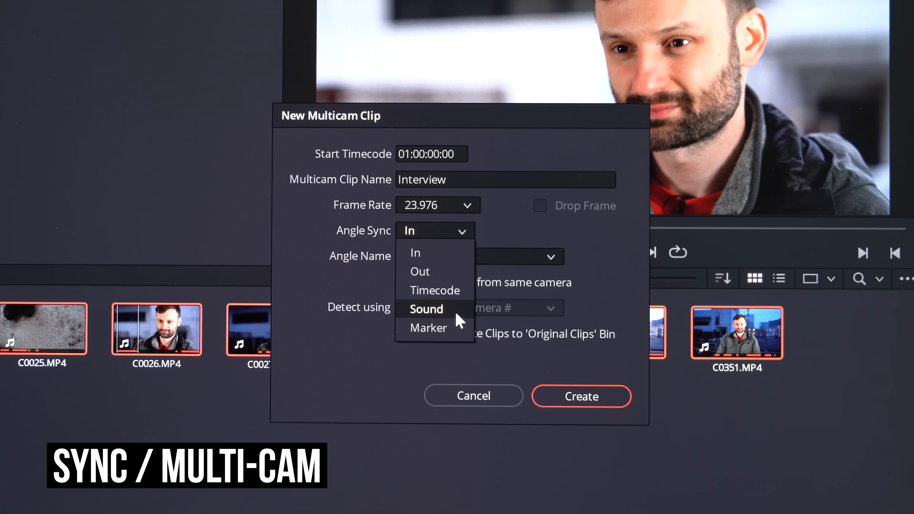
- Create the multicam clip with Angle Sync set to Sound
{"action": "left_click", "coordinate": [426, 309]}
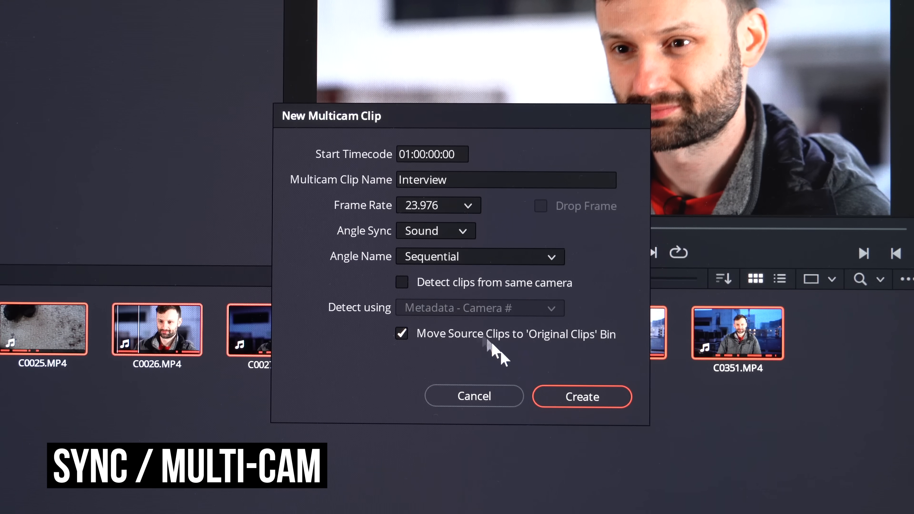
{"action": "left_click", "coordinate": [582, 397]}
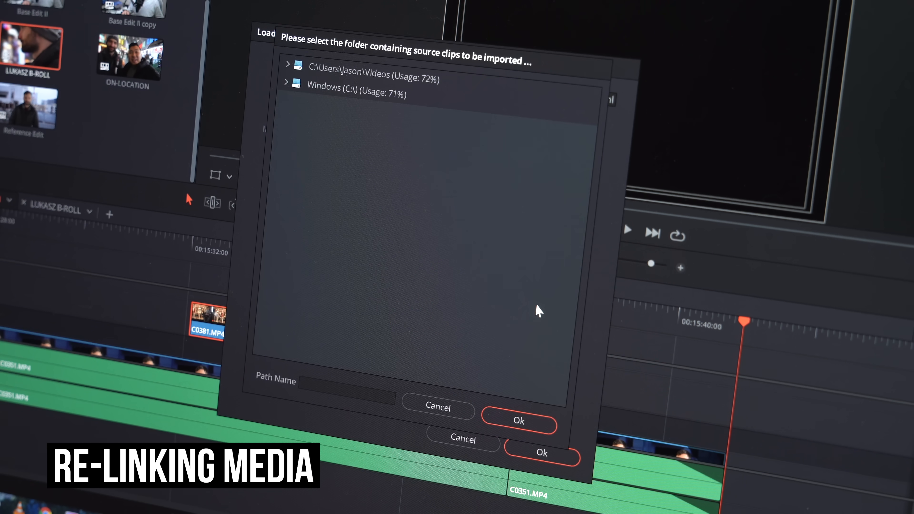
- Browse to Desktop\1222 Lukasz and confirm Five Tips Video as the XML source clips folder
{"action": "left_click", "coordinate": [286, 93]}
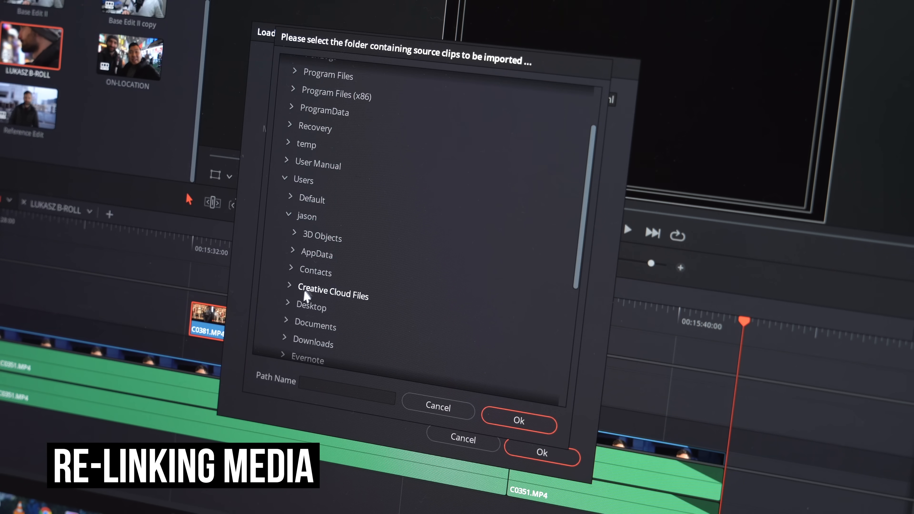
{"action": "left_click", "coordinate": [312, 307]}
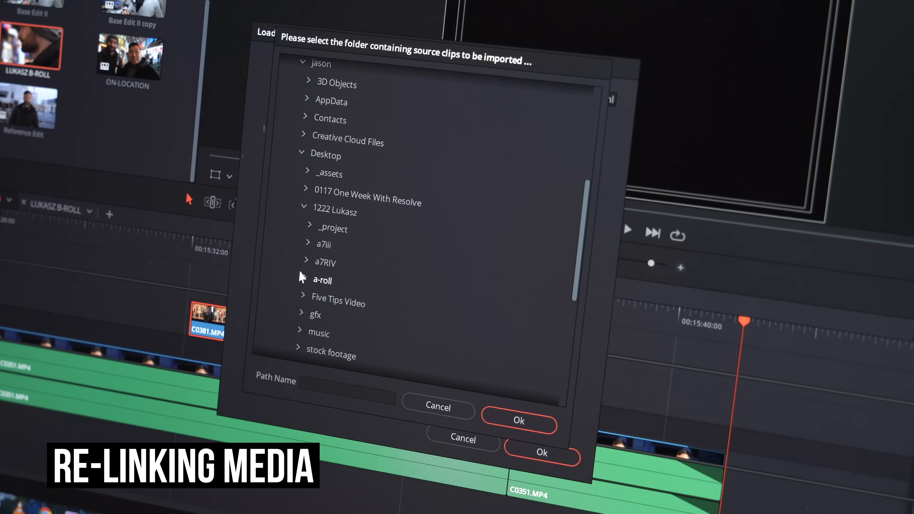
{"action": "left_click", "coordinate": [517, 420]}
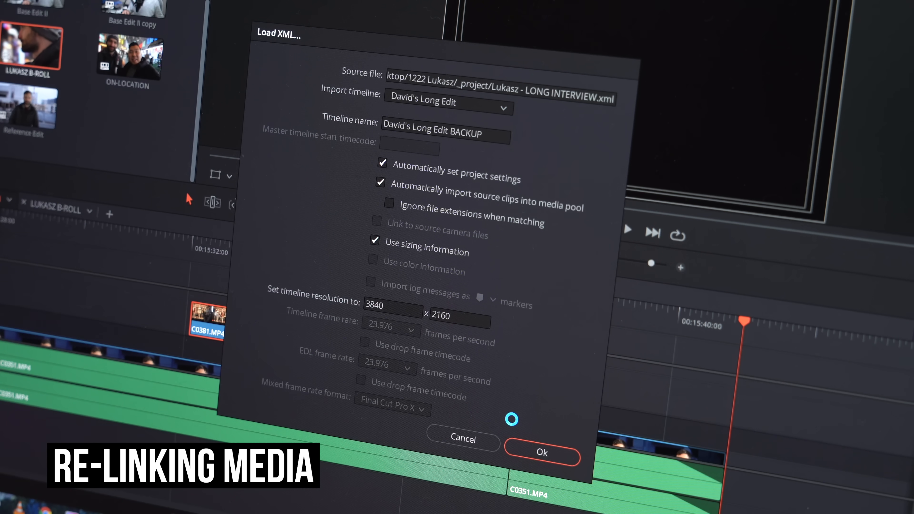
{"action": "left_click", "coordinate": [541, 453]}
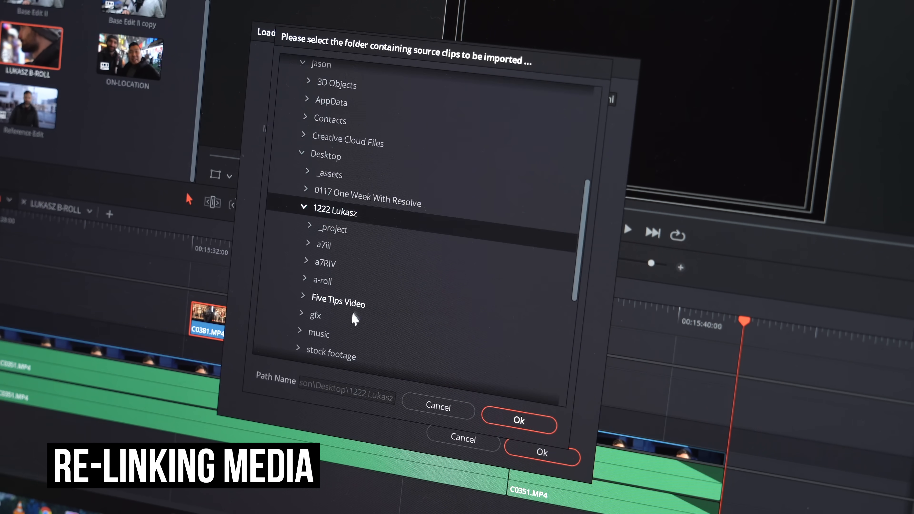
{"action": "left_click", "coordinate": [338, 304]}
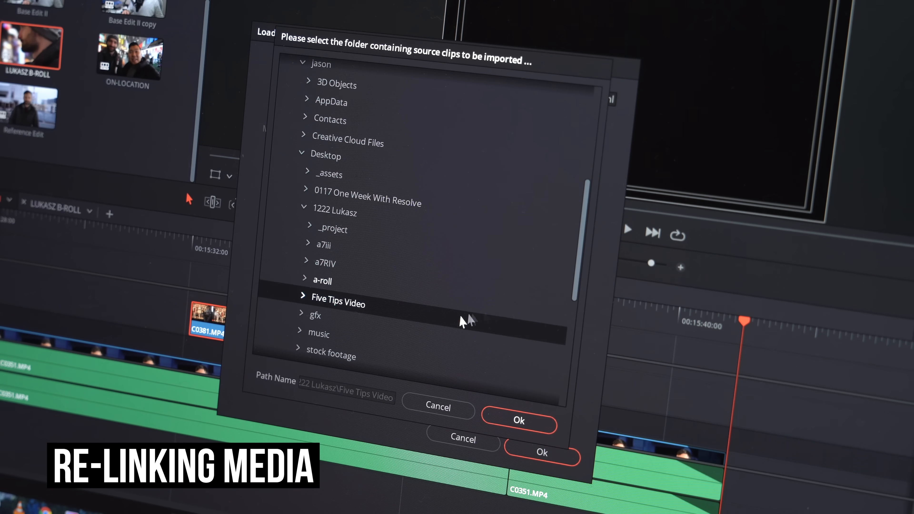
{"action": "left_click", "coordinate": [517, 420]}
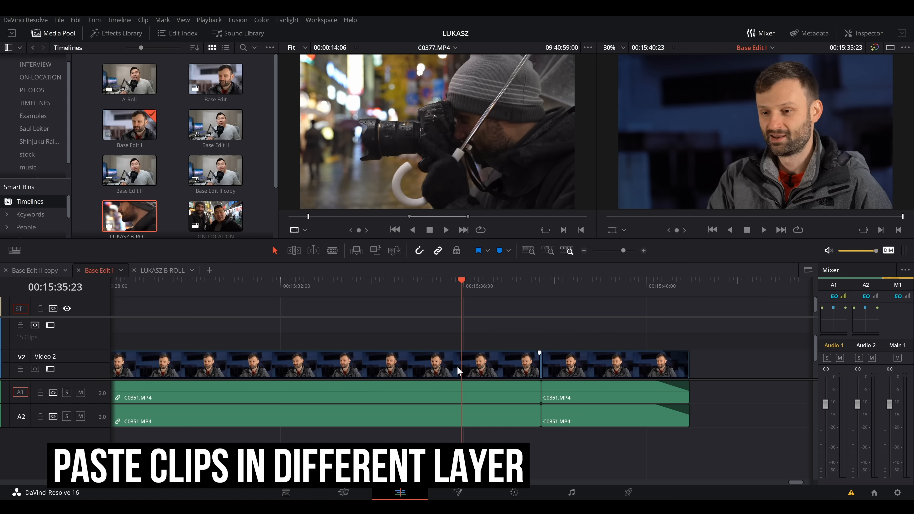
- Park at 00:15:32:02, switch to LUKASZ B-ROLL and match frame (F) to load C0377.MP4
{"action": "left_click", "coordinate": [286, 287]}
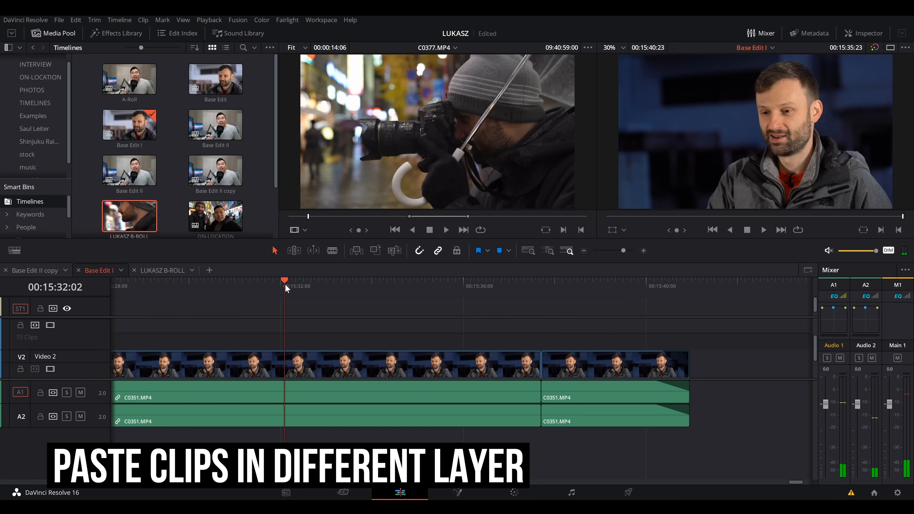
{"action": "left_click", "coordinate": [166, 270]}
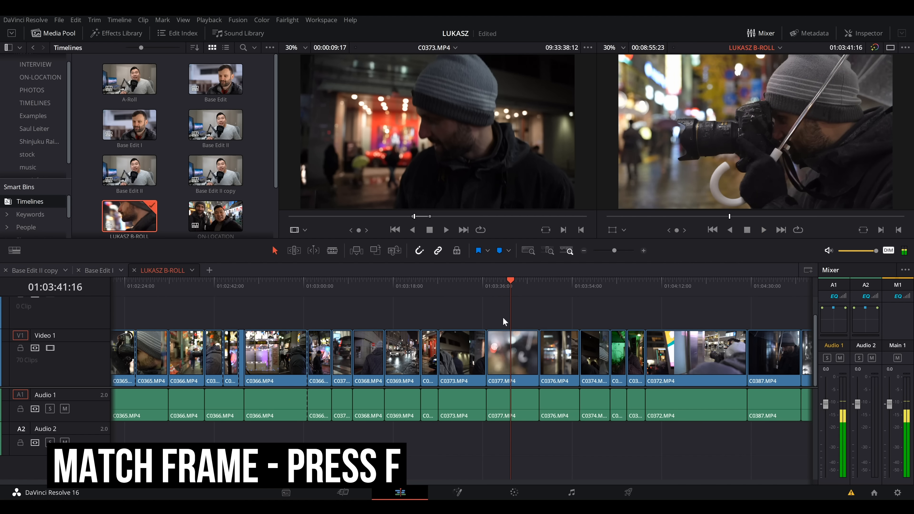
{"action": "key", "text": "f"}
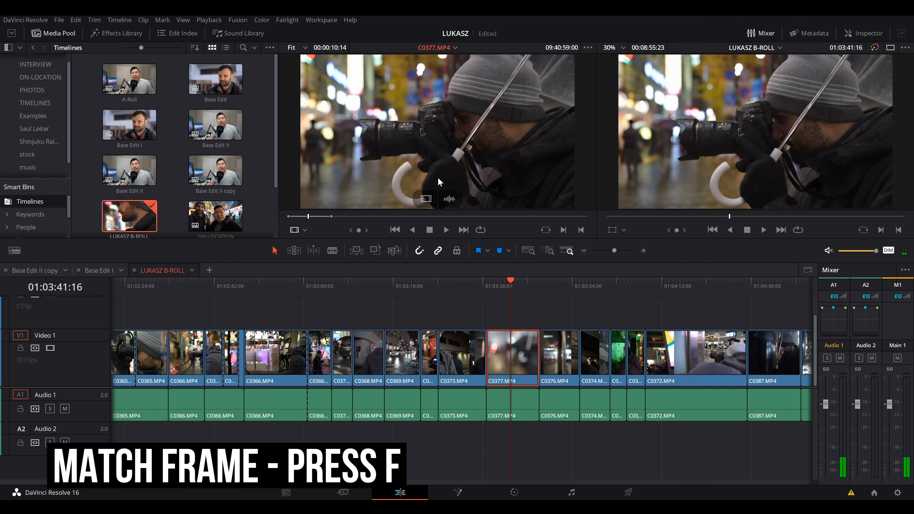